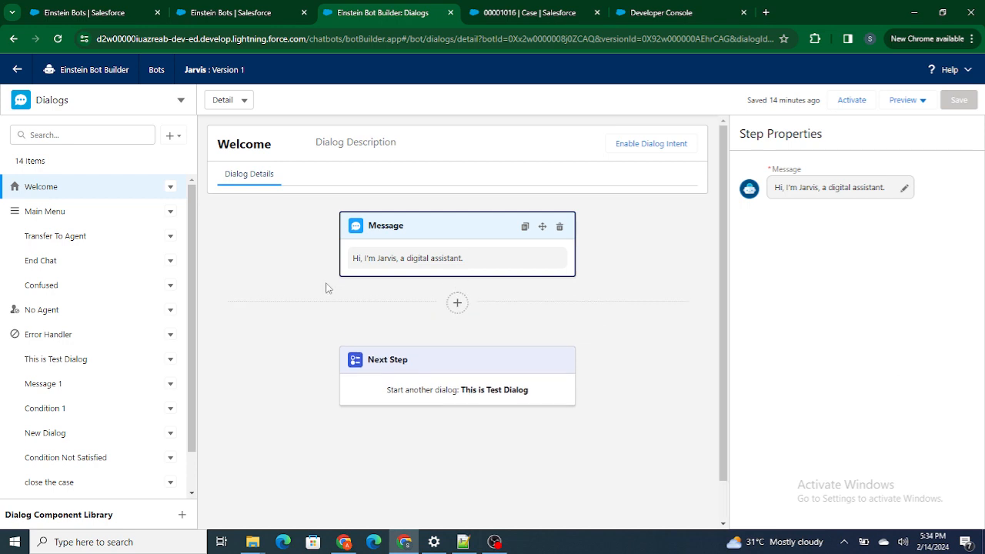
Switch the dialog canvas from Detail view to Map to see Jarvis's overall flow
scroll(down, 3)
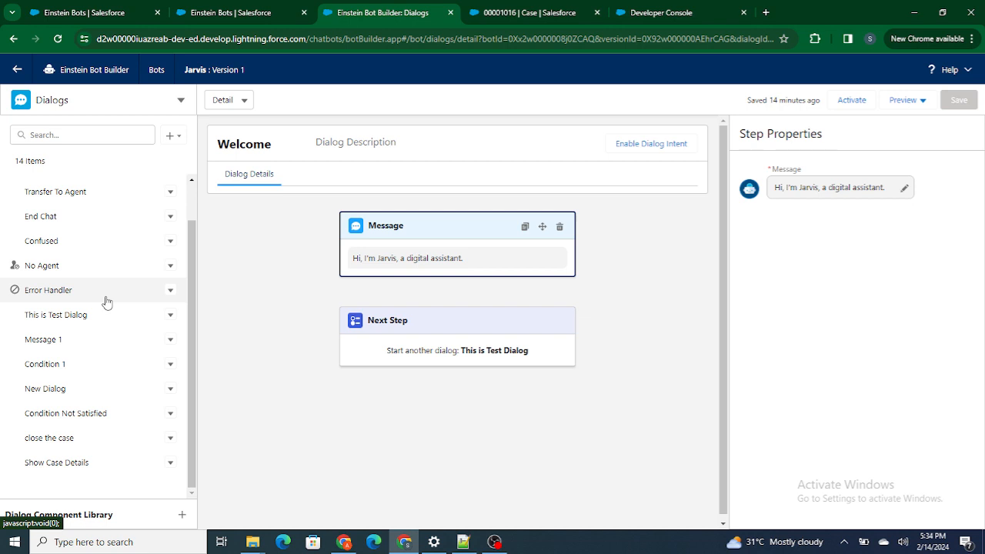
mouse_move(246, 245)
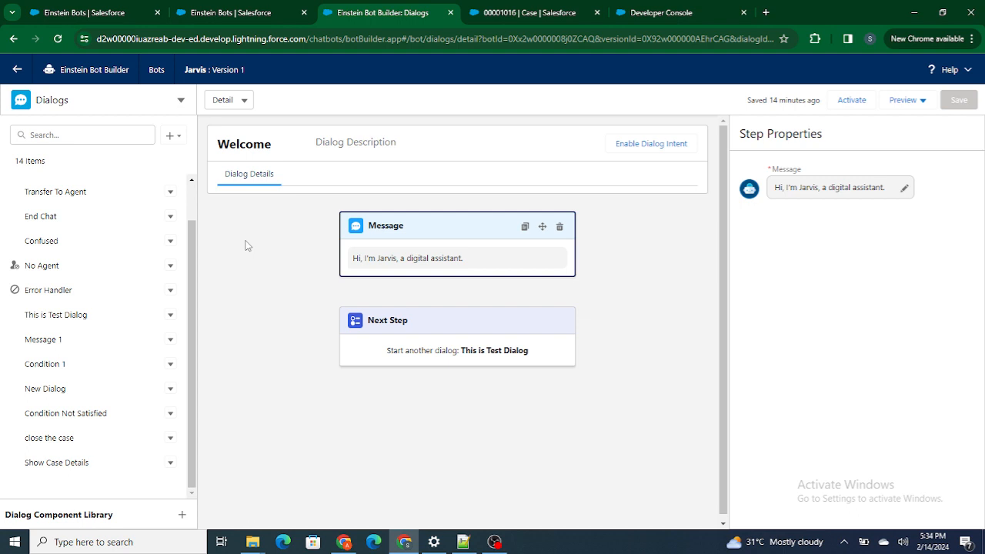
mouse_move(191, 240)
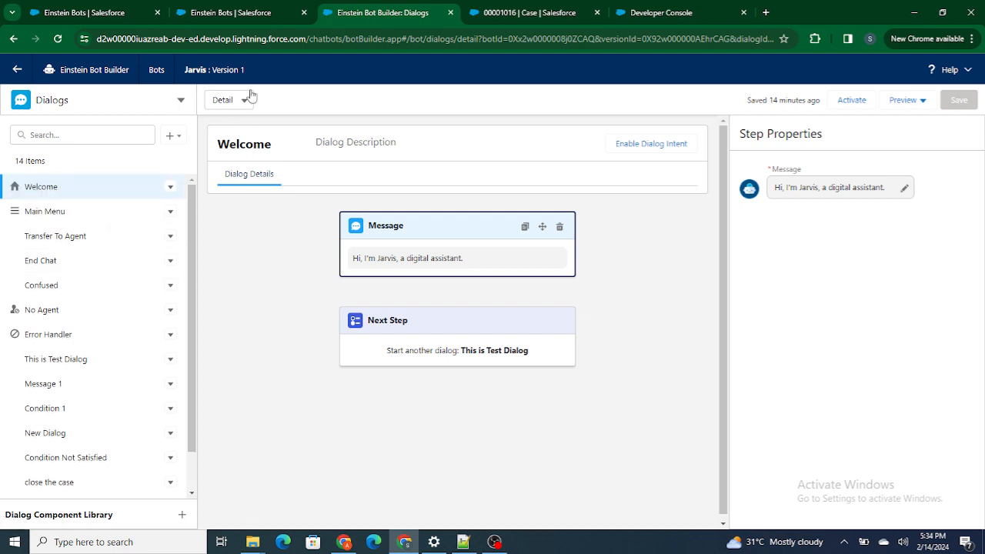
click(228, 98)
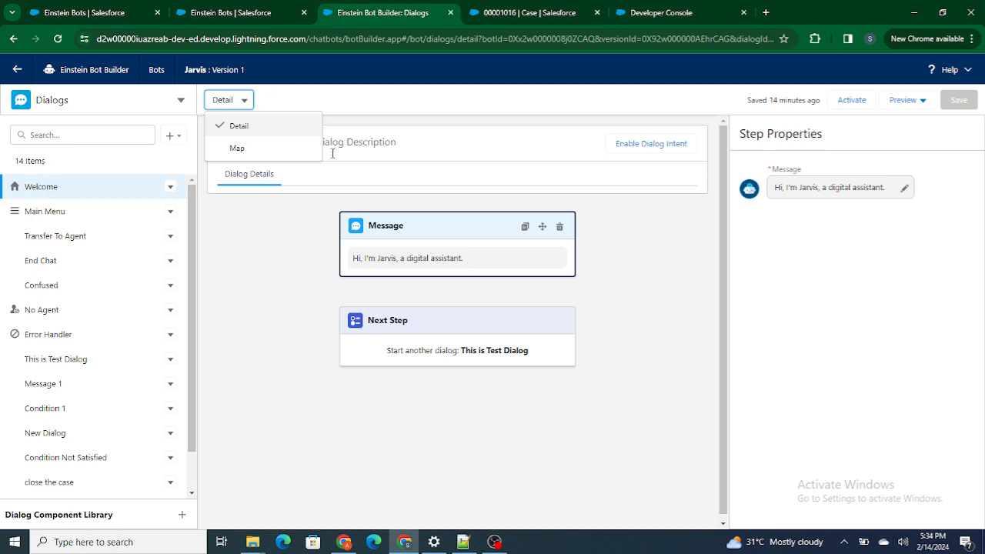
click(237, 148)
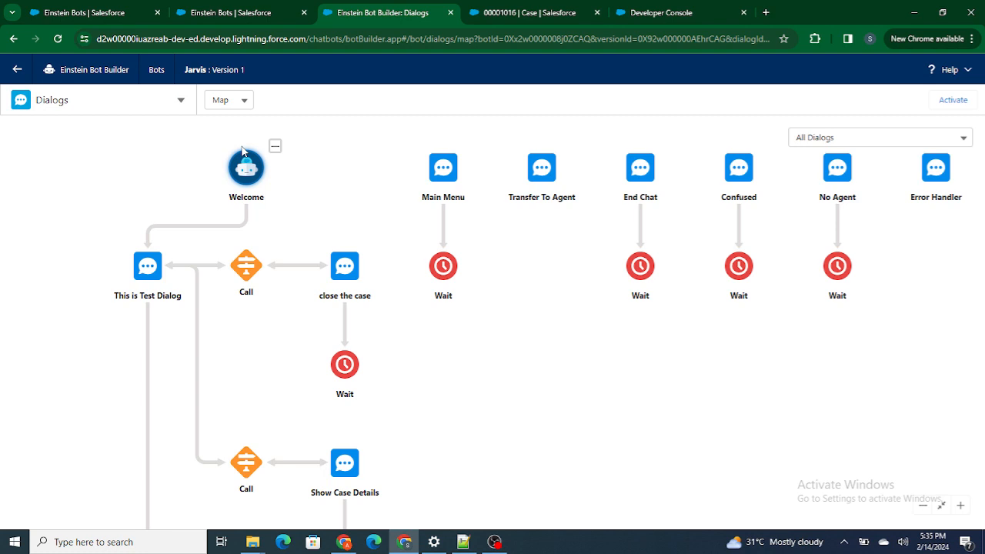
mouse_move(246, 167)
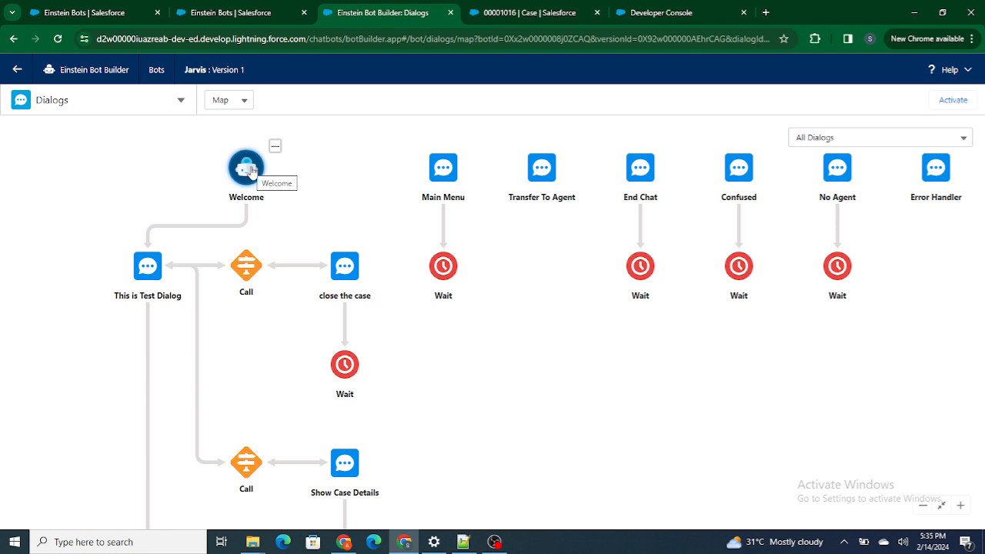
mouse_move(248, 247)
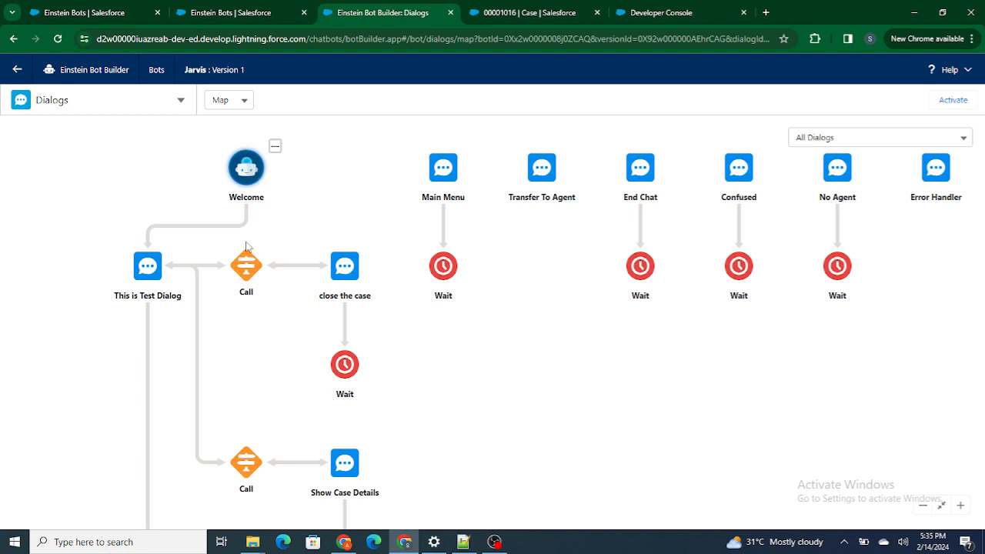
click(148, 265)
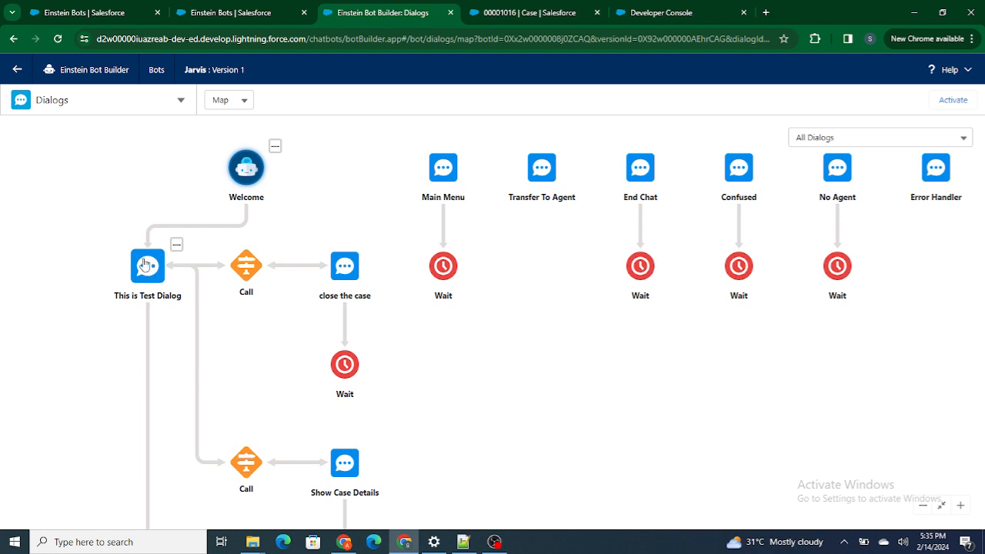
click(246, 264)
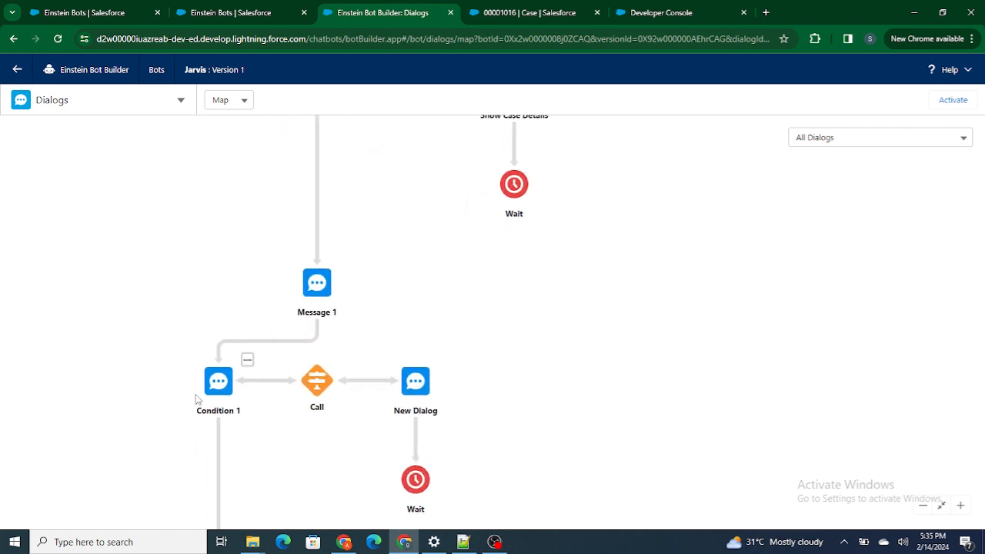
click(317, 382)
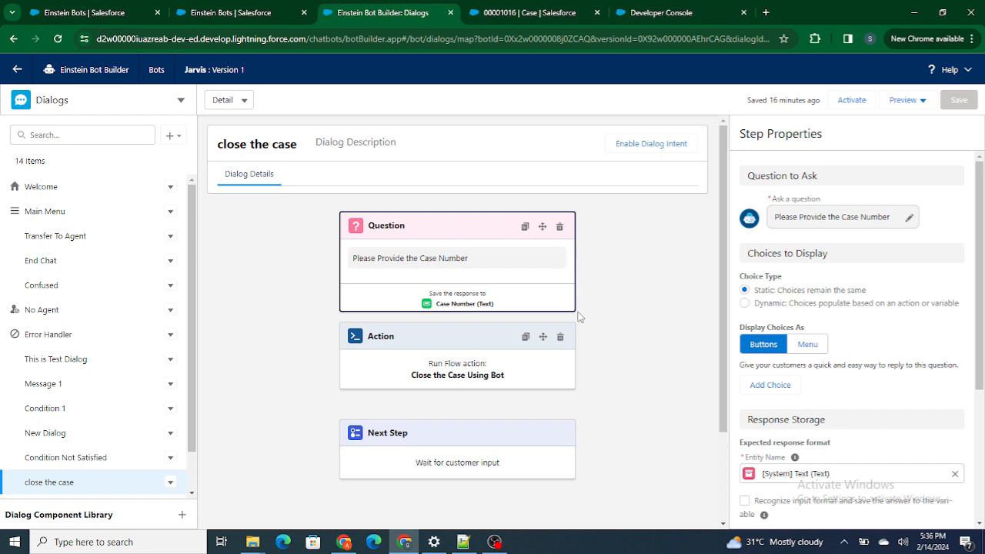
mouse_move(322, 145)
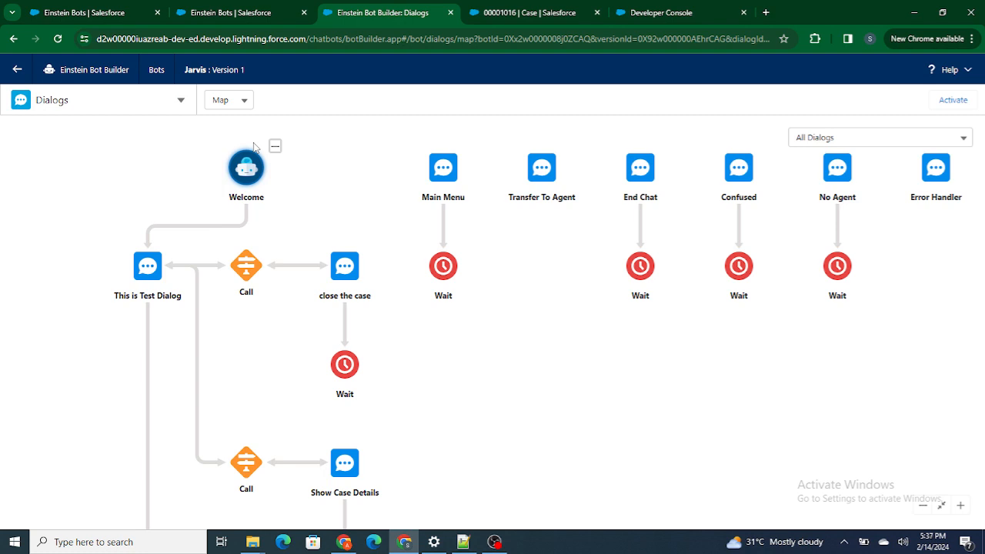
mouse_move(496, 542)
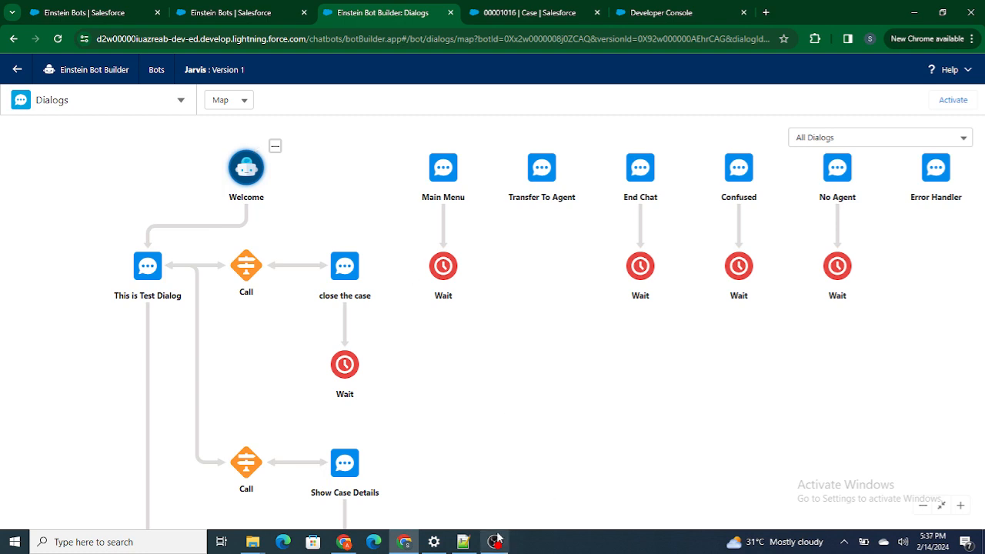
Return from Detail view to the Map of all the bot's dialogs
click(493, 542)
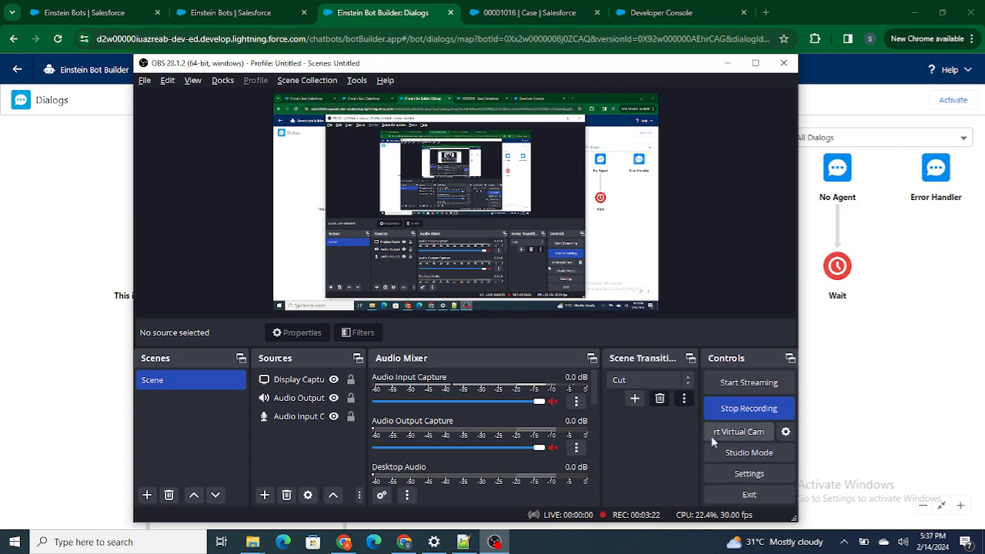